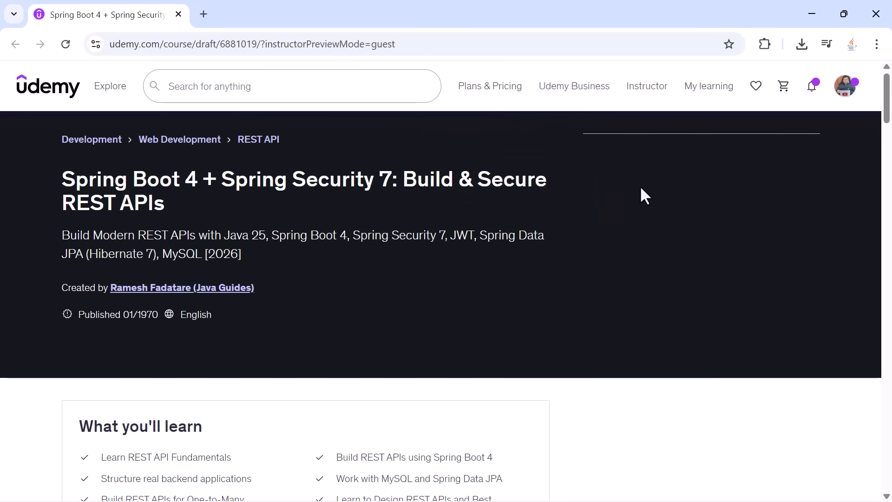
- Highlight 'Modern REST APIs' and 'JWT' in the course subtitle, then clear the selection
double_click(83, 179)
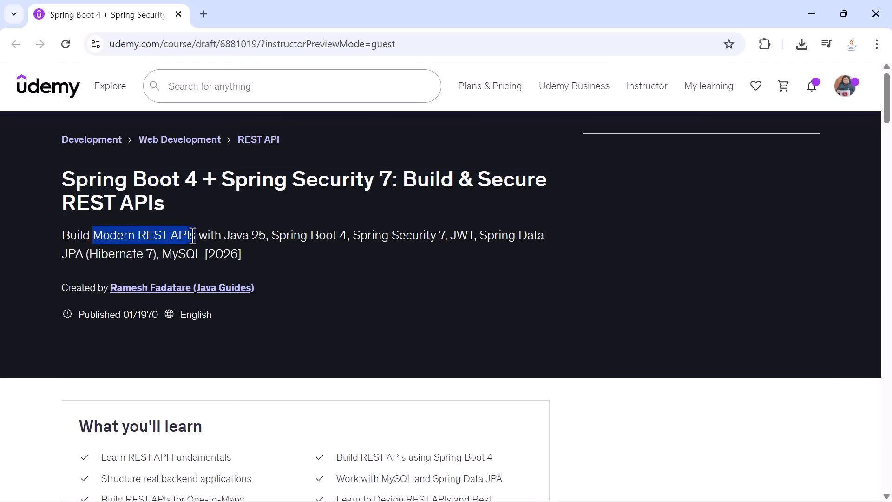
left_click_drag(272, 235, 360, 235)
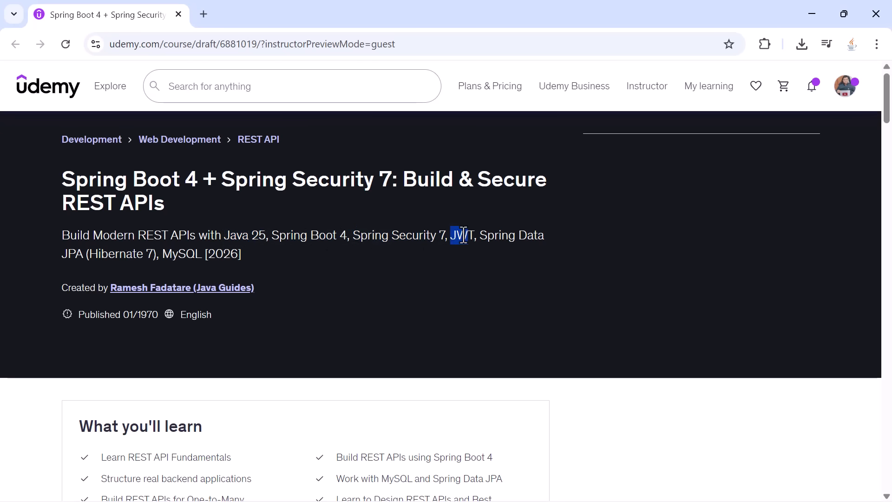
left_click_drag(478, 235, 130, 253)
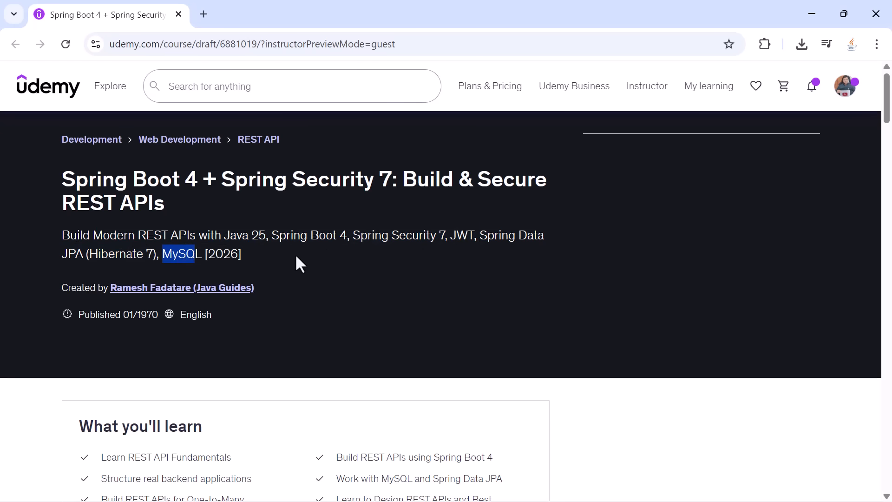
left_click(296, 253)
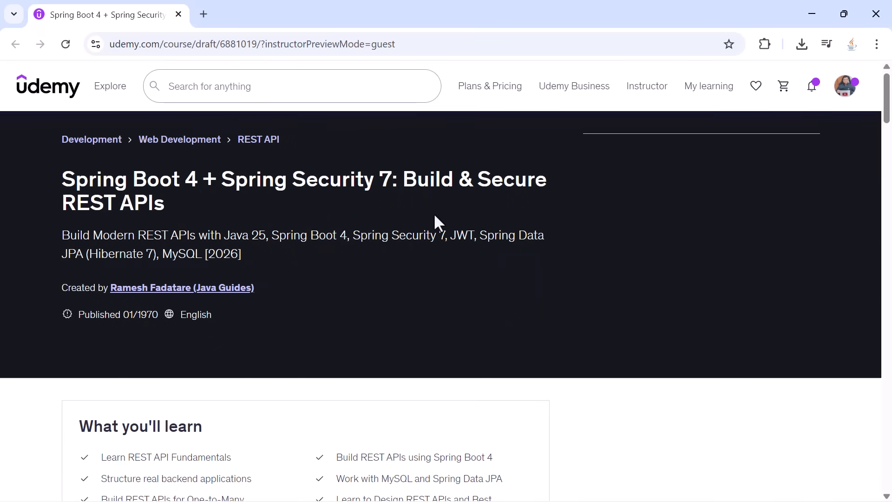
- Scroll to the Course content overview listing 19 sections and 133 lectures
scroll("down", 3)
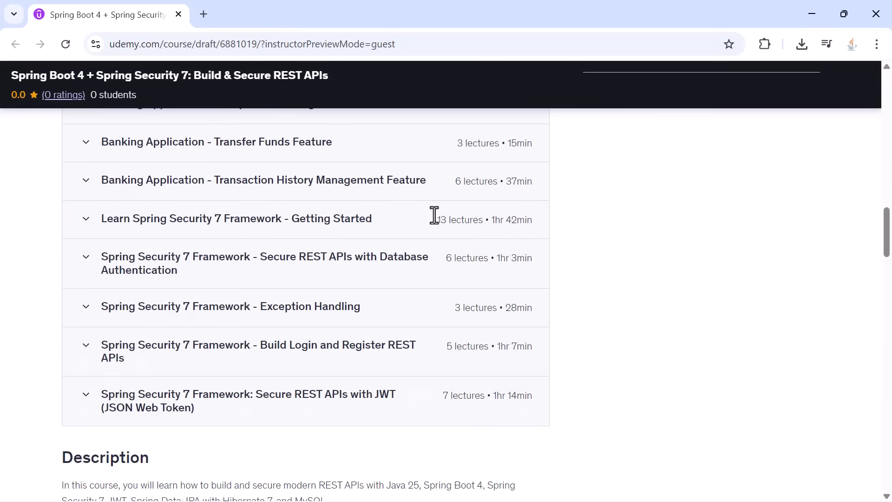
scroll("down", 3)
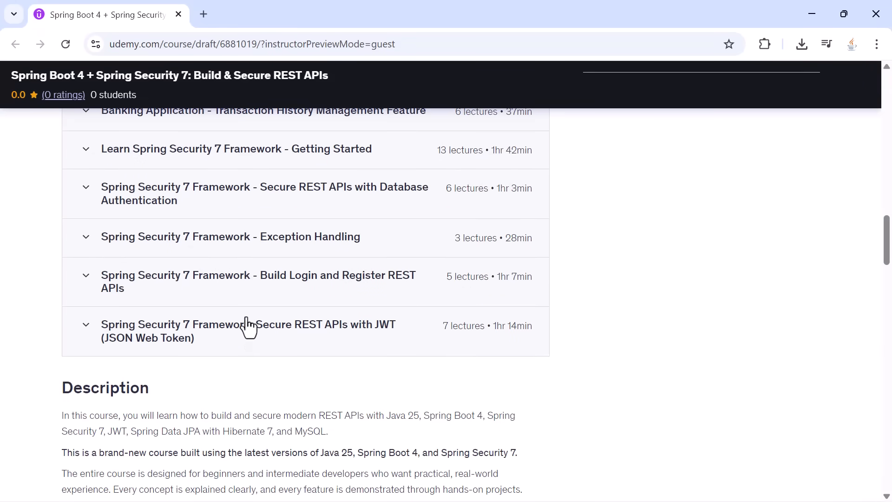
scroll("up", 3)
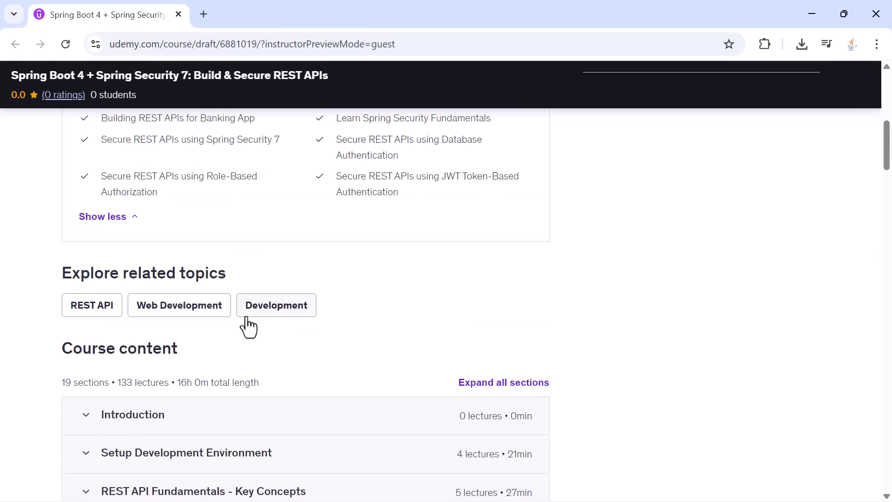
scroll("down", 3)
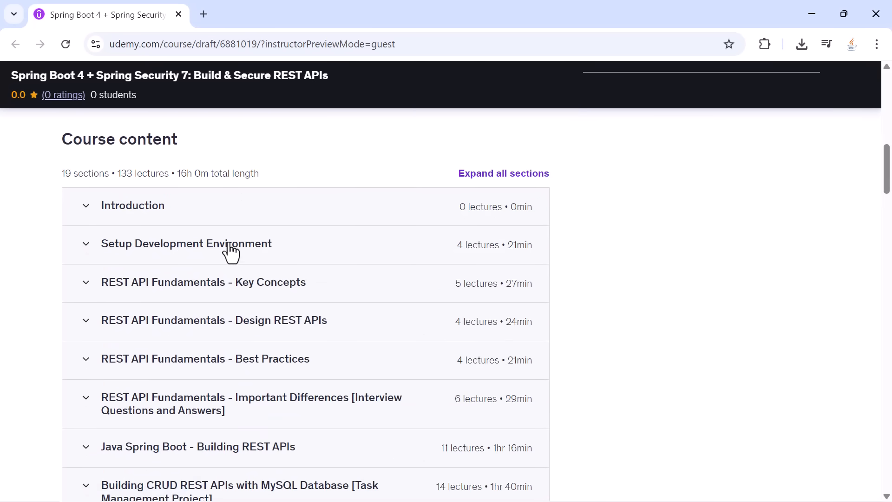
- Expand Setup Development Environment and highlight its four install lecture titles
left_click(187, 243)
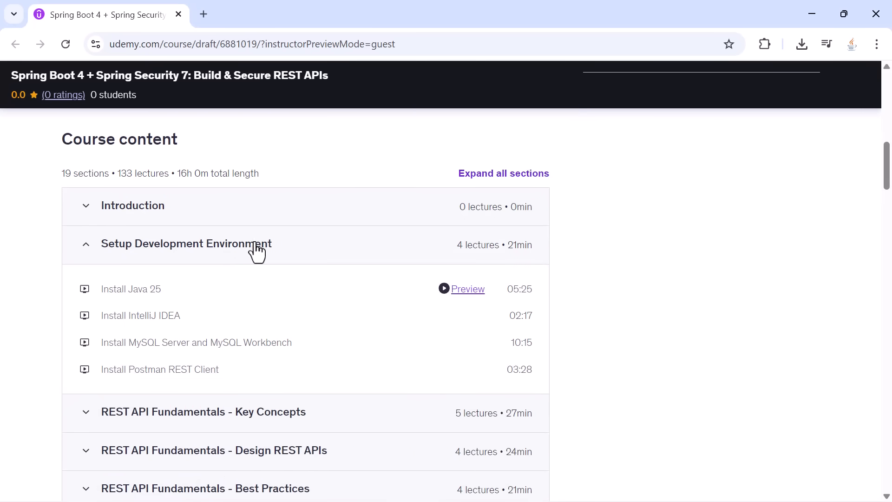
scroll("down", 3)
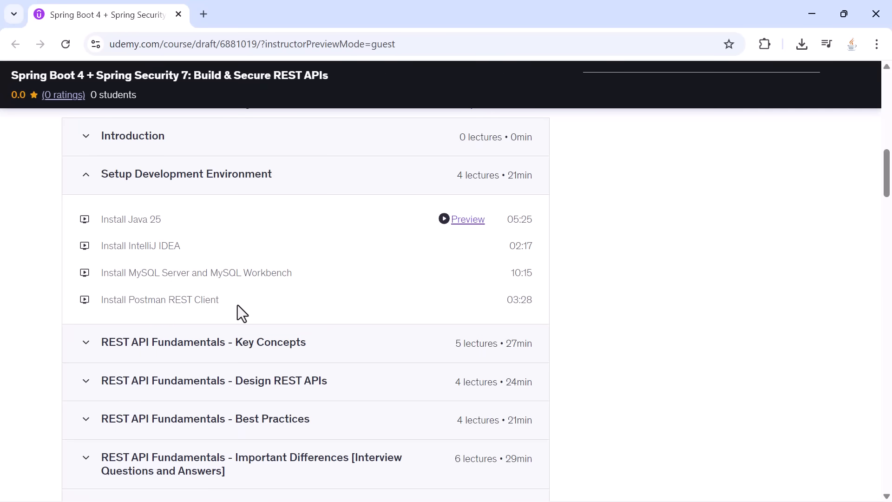
mouse_move(137, 245)
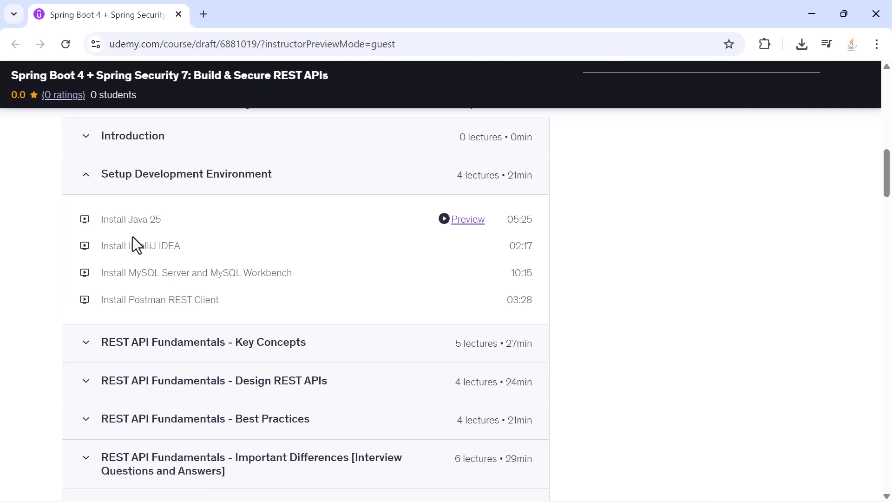
left_click_drag(131, 219, 506, 299)
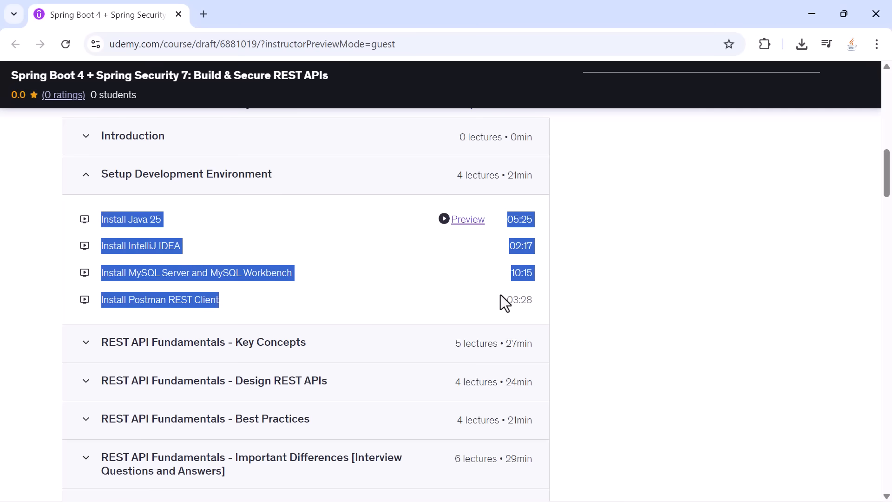
- Expand REST API Fundamentals - Key Concepts and select lecture text inside it
scroll("down", 3)
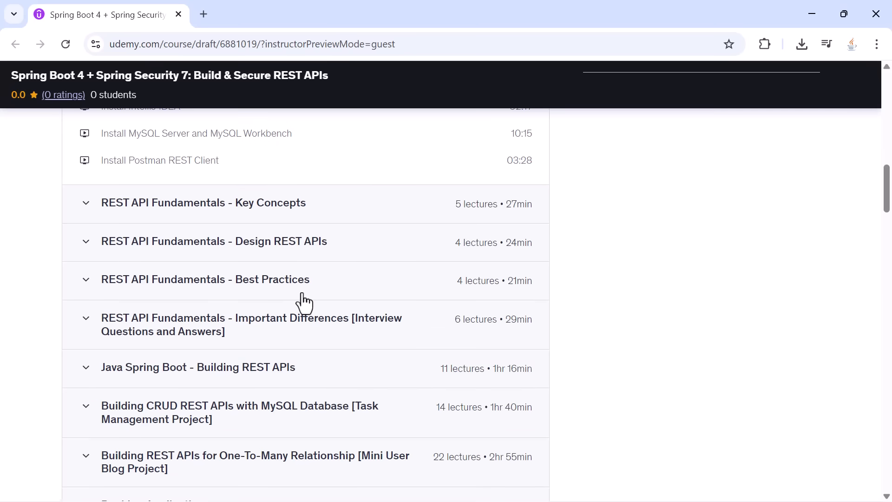
left_click(203, 203)
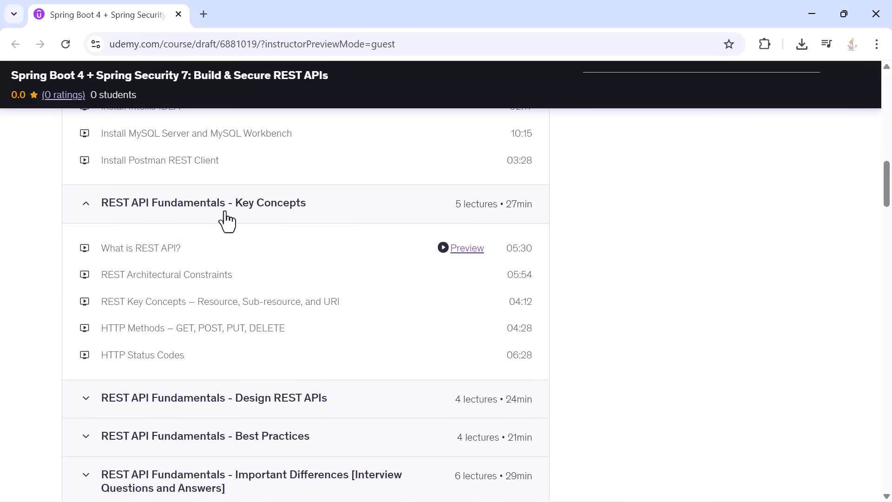
mouse_move(144, 254)
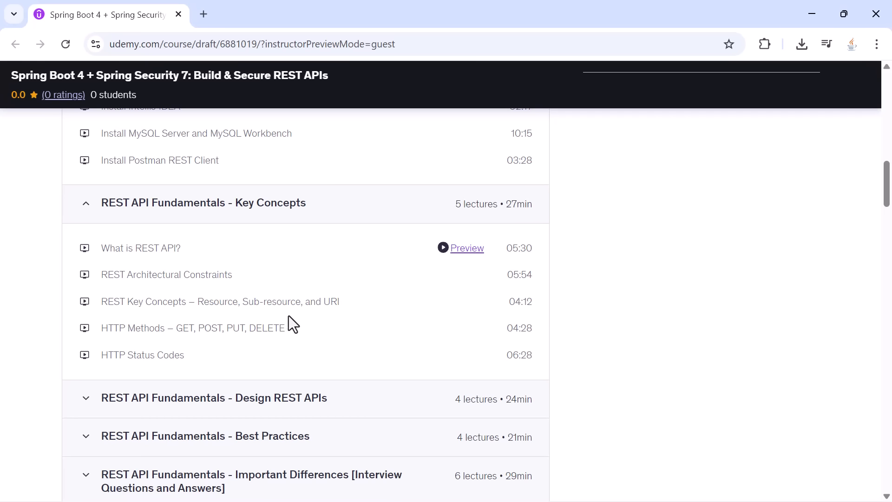
mouse_move(174, 331)
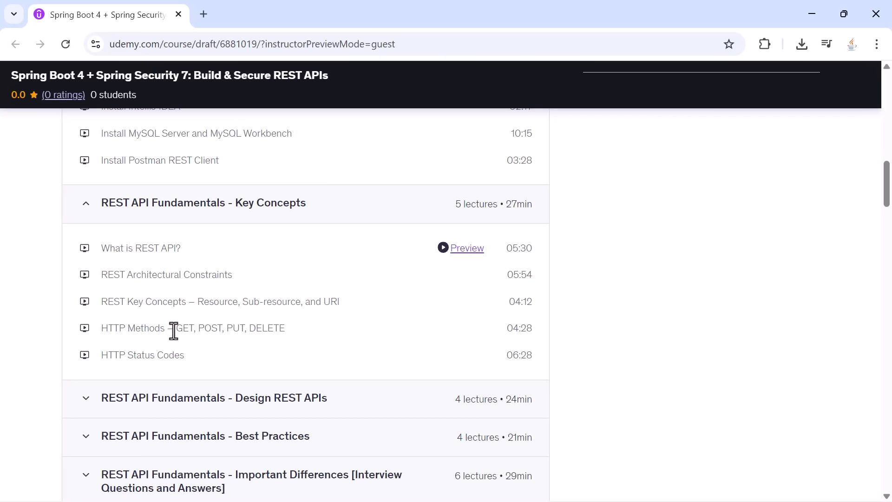
left_click_drag(176, 327, 284, 328)
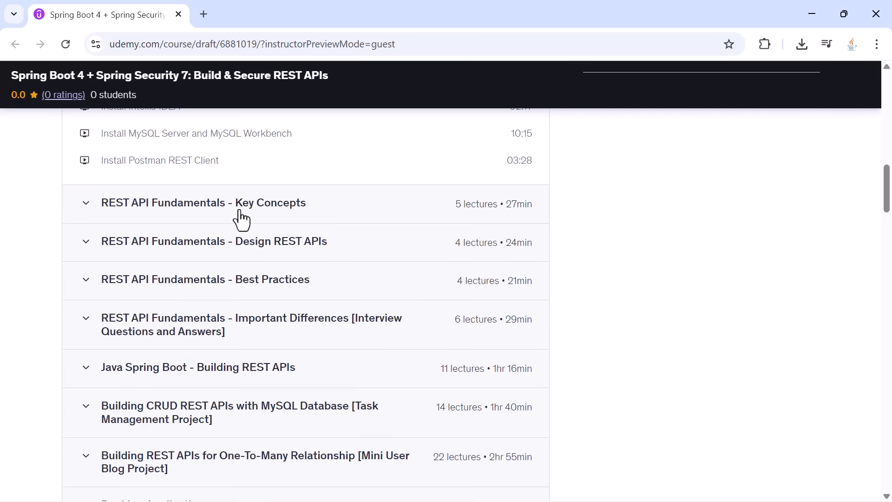
- Expand the Design REST APIs section and highlight a word in the HTTP methods lecture
left_click(213, 241)
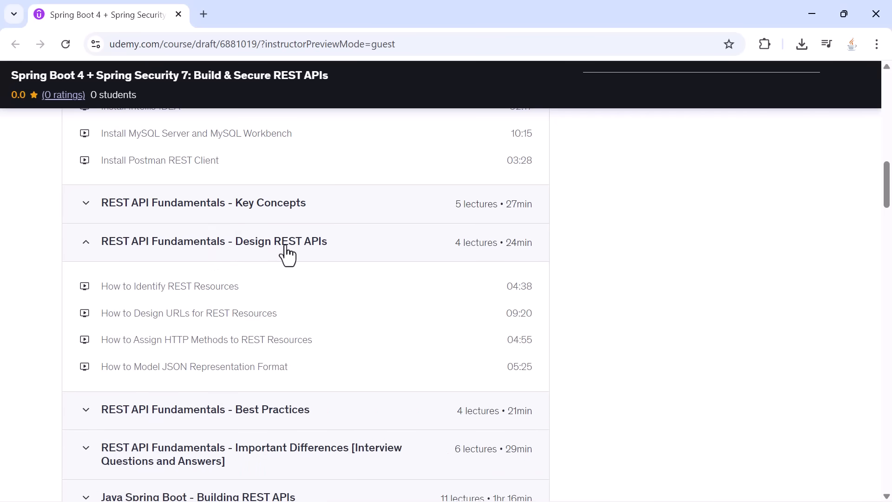
mouse_move(276, 261)
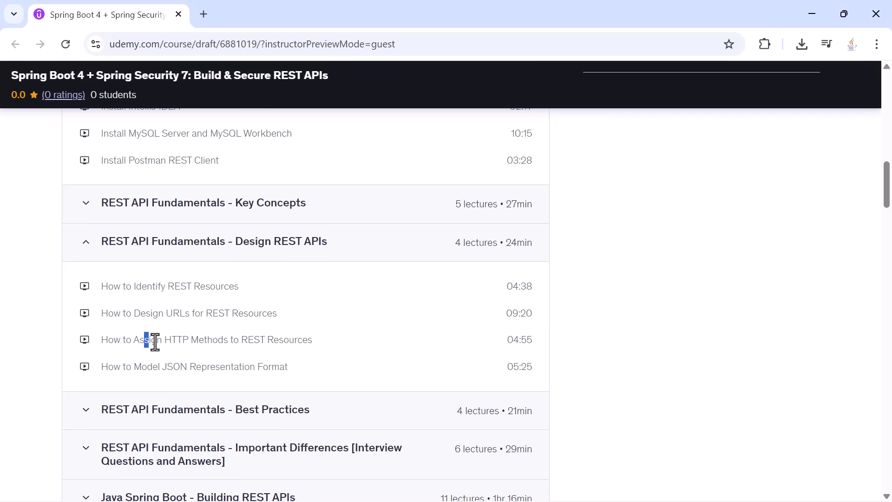
double_click(136, 366)
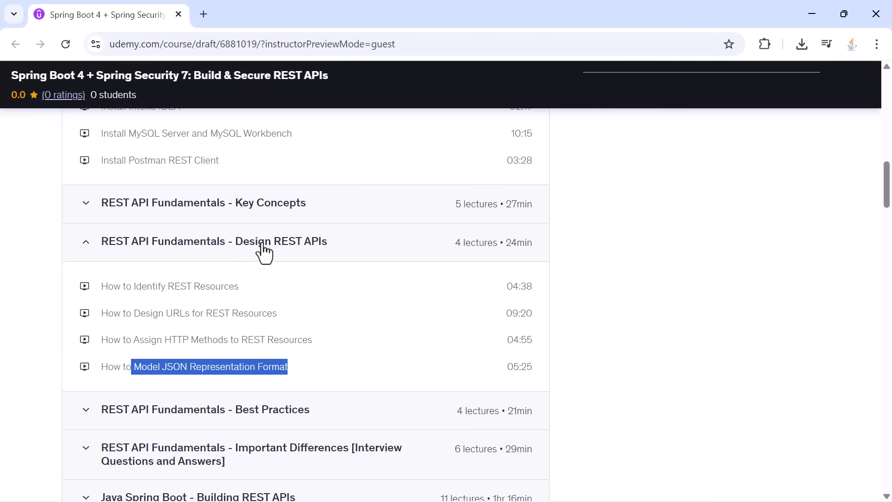
mouse_move(219, 255)
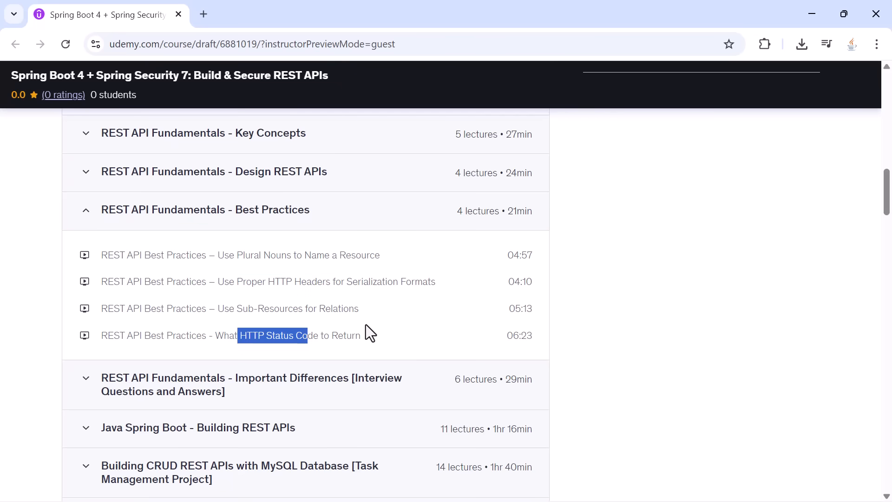
mouse_move(287, 223)
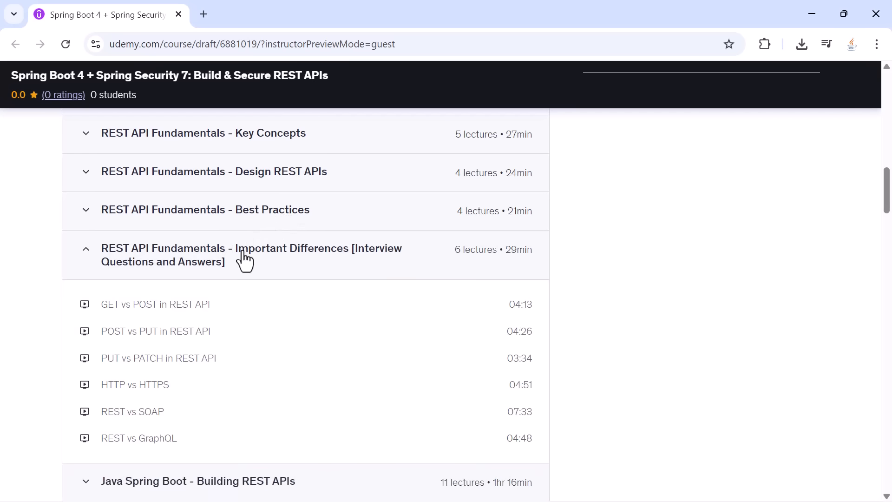
scroll("down", 3)
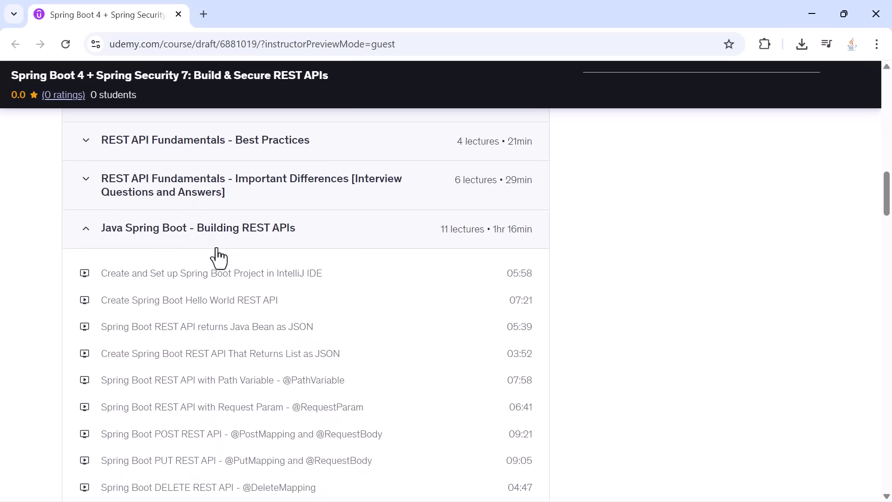
- Review the Java Spring Boot - Building REST APIs lectures, highlighting parts of their titles
scroll("down", 3)
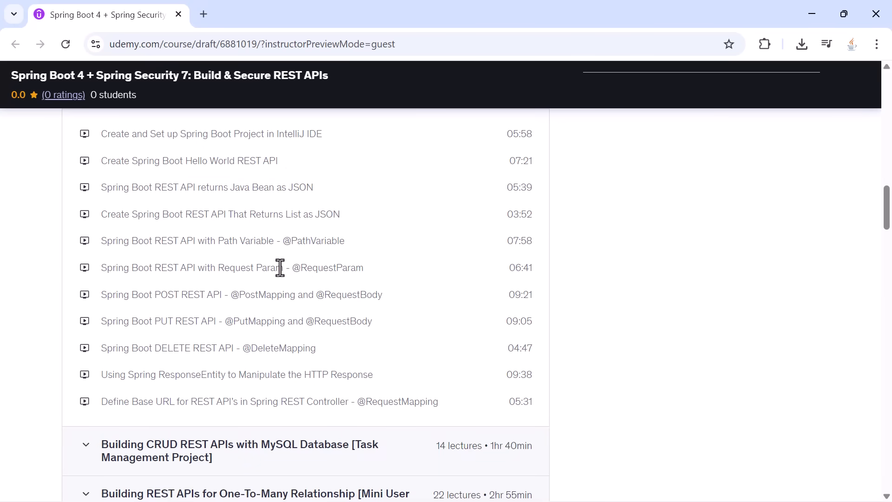
left_click_drag(240, 294, 382, 294)
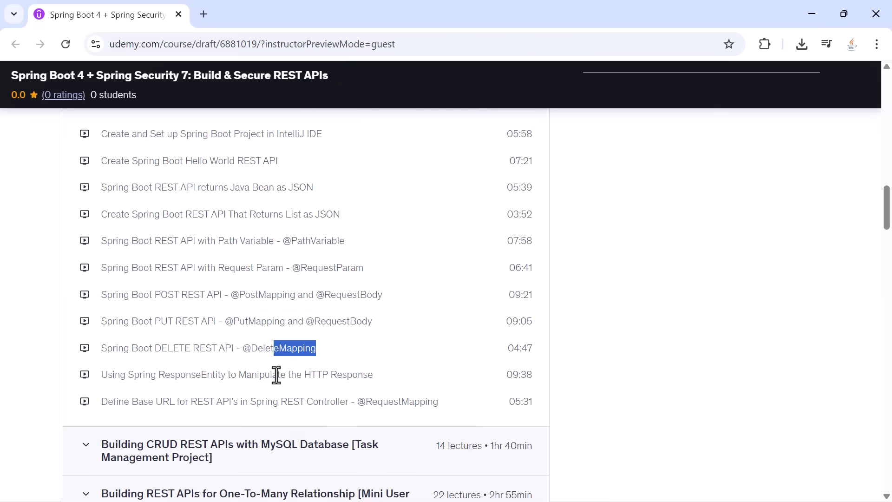
double_click(196, 374)
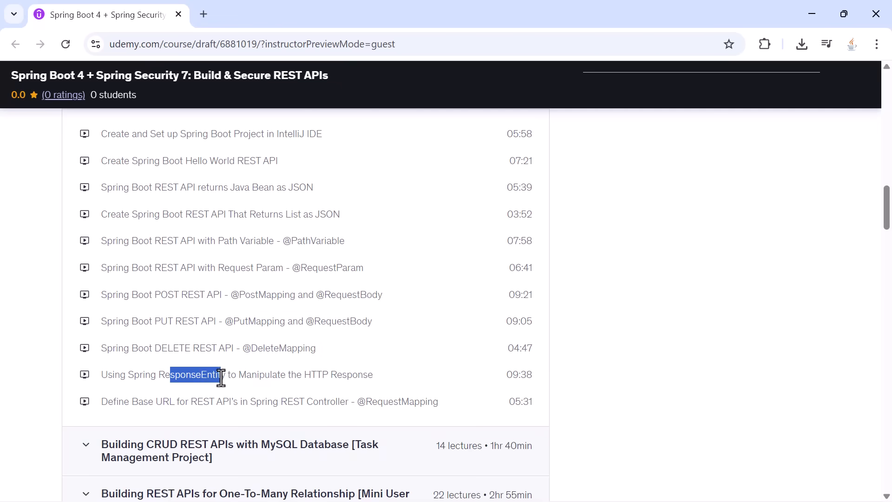
scroll("down", 3)
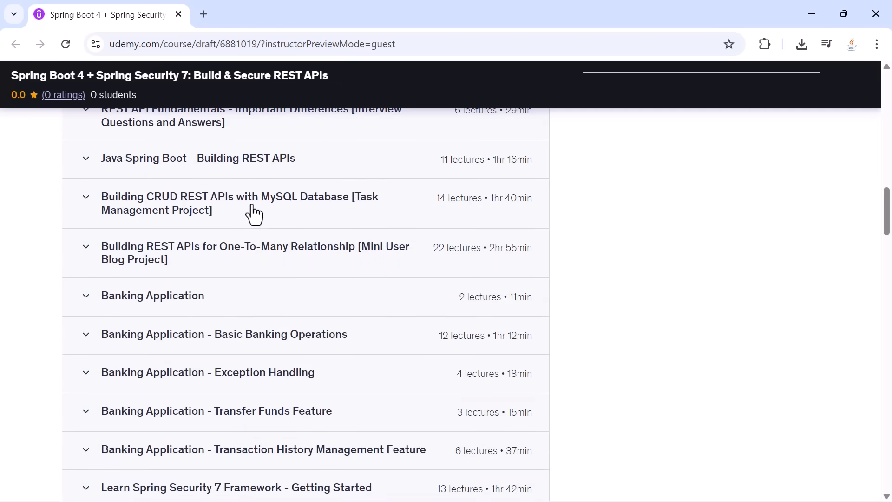
- Expand Building CRUD REST APIs with MySQL Database and scroll through its Task lectures
left_click(240, 203)
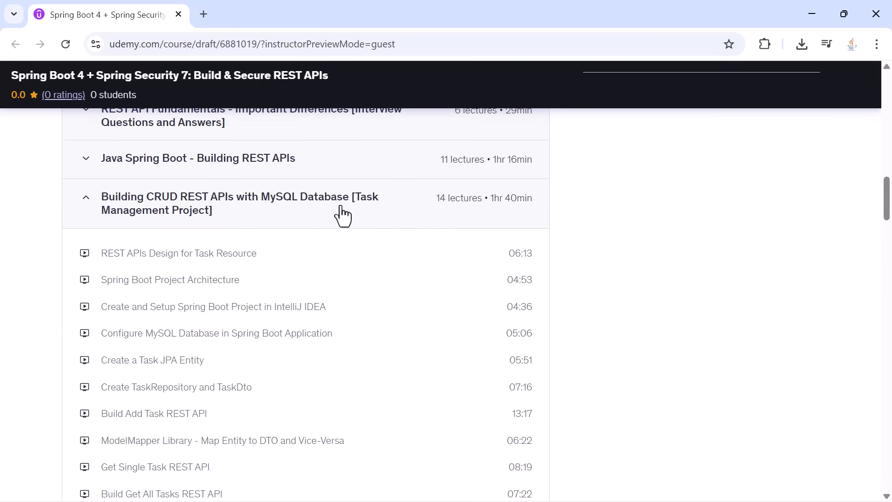
scroll("down", 3)
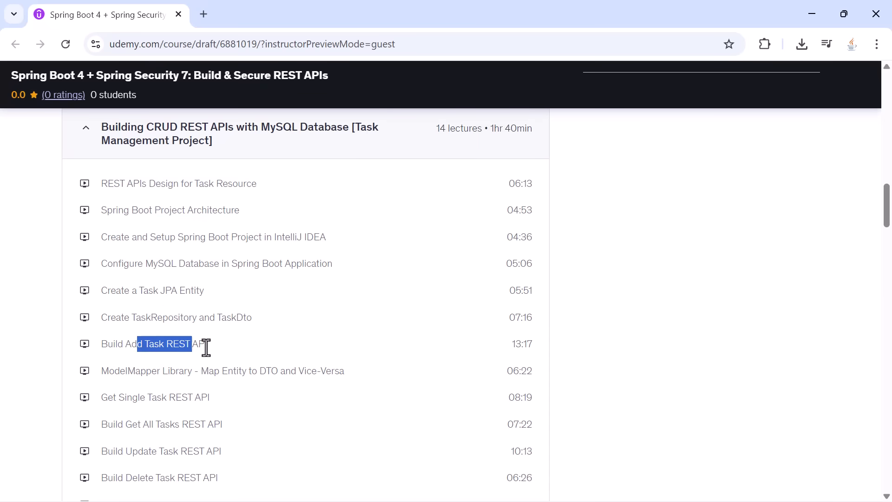
scroll("down", 3)
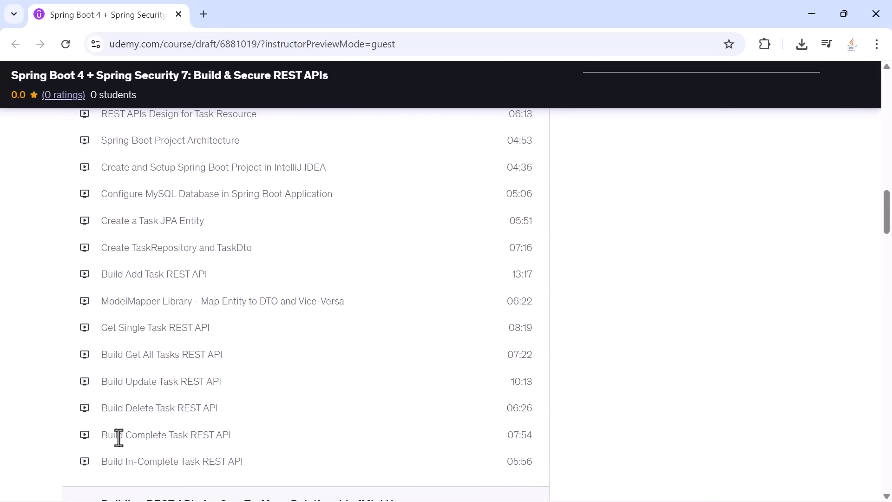
double_click(180, 461)
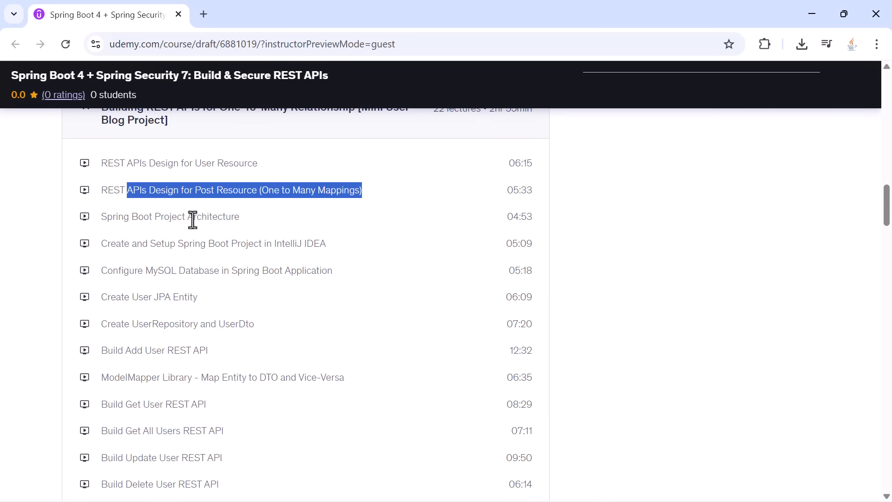
mouse_move(284, 209)
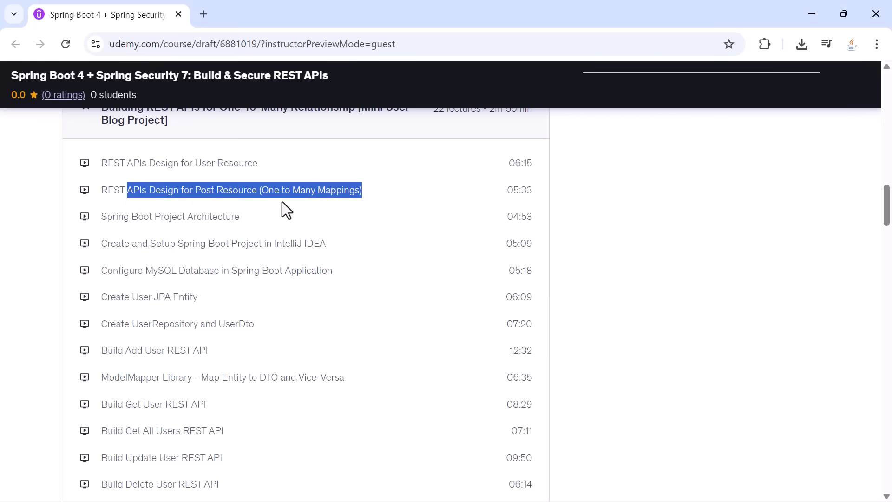
mouse_move(122, 293)
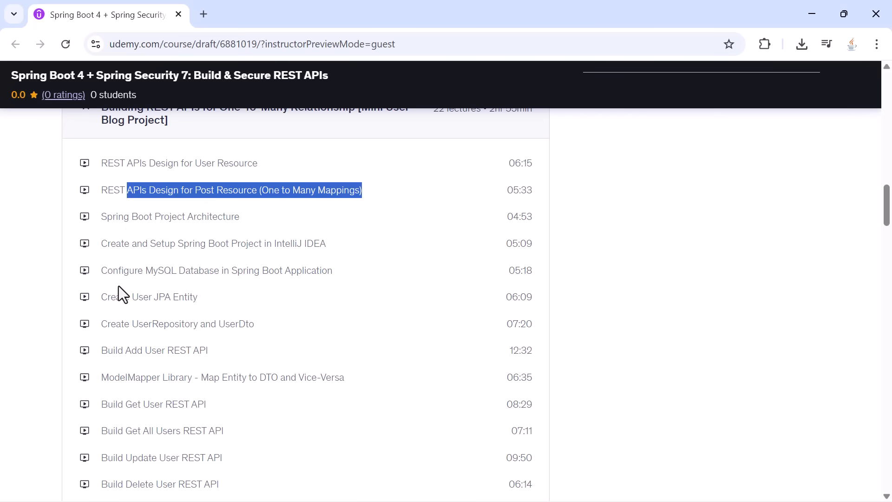
- Highlight the post resource design and refactor lecture titles in the Mini User Blog section
left_click_drag(117, 297, 221, 358)
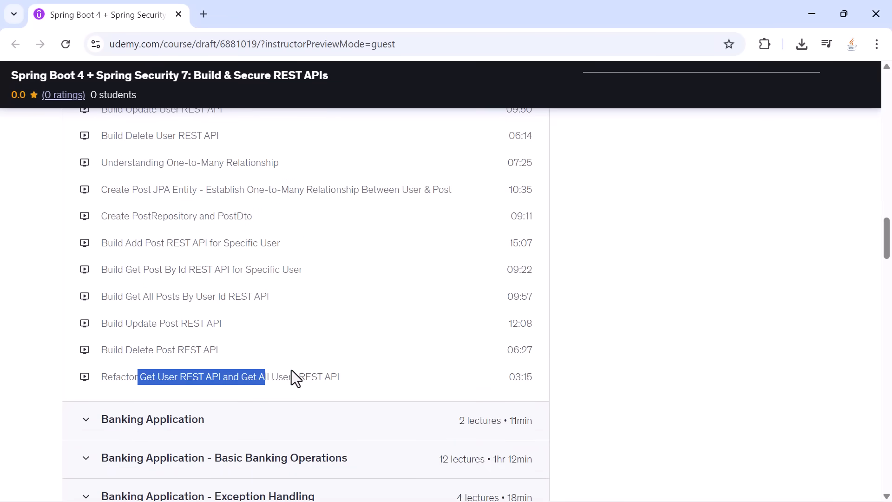
left_click_drag(261, 376, 299, 376)
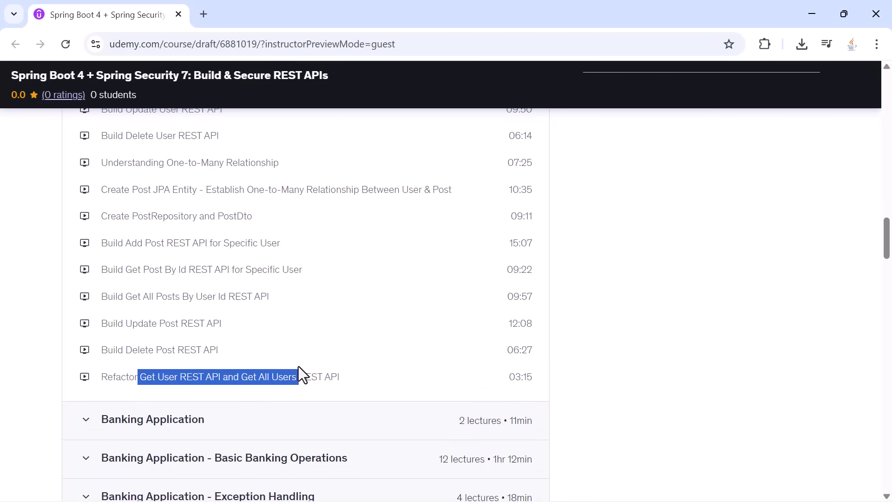
mouse_move(296, 358)
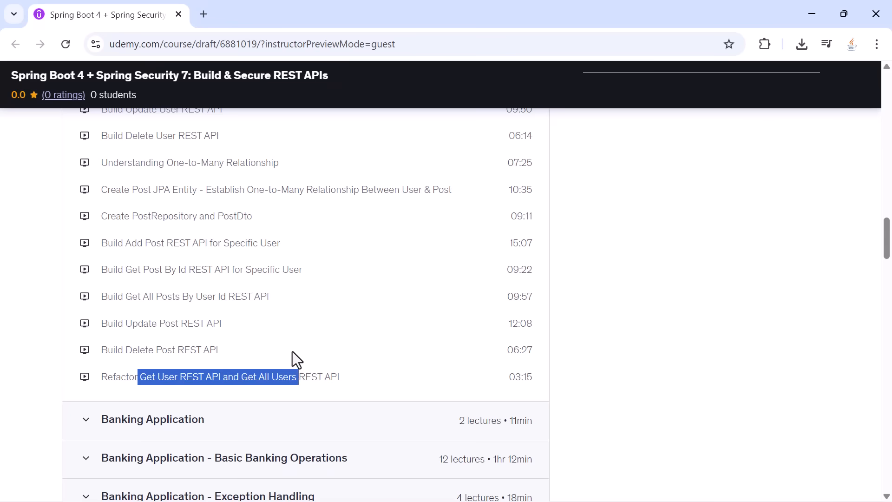
scroll("down", 3)
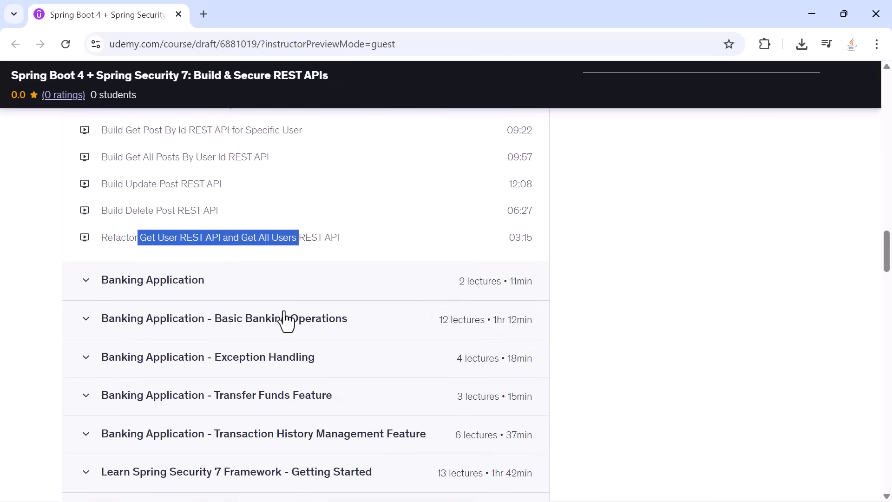
- Expand the Banking Application section and scroll down through the following banking sections
left_click(153, 280)
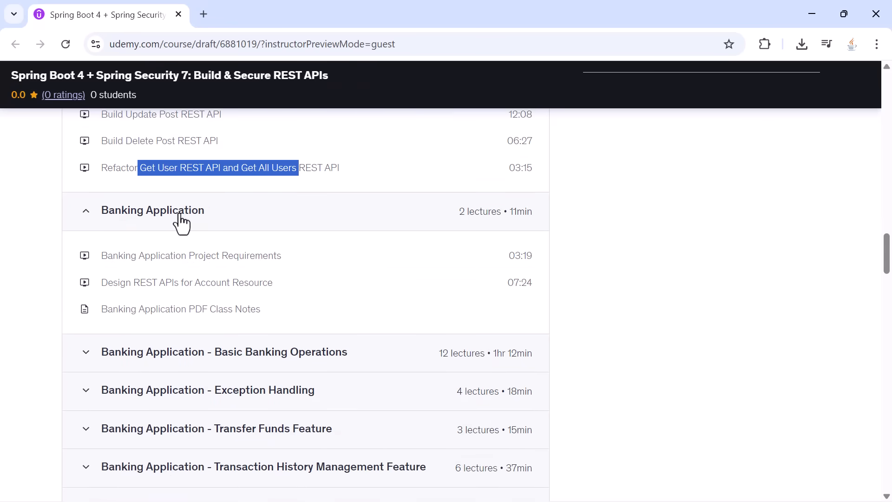
mouse_move(184, 232)
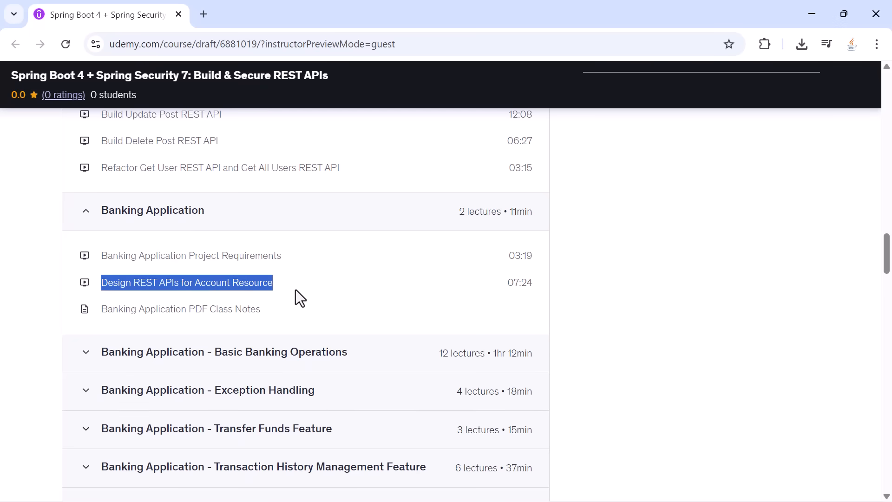
scroll("down", 3)
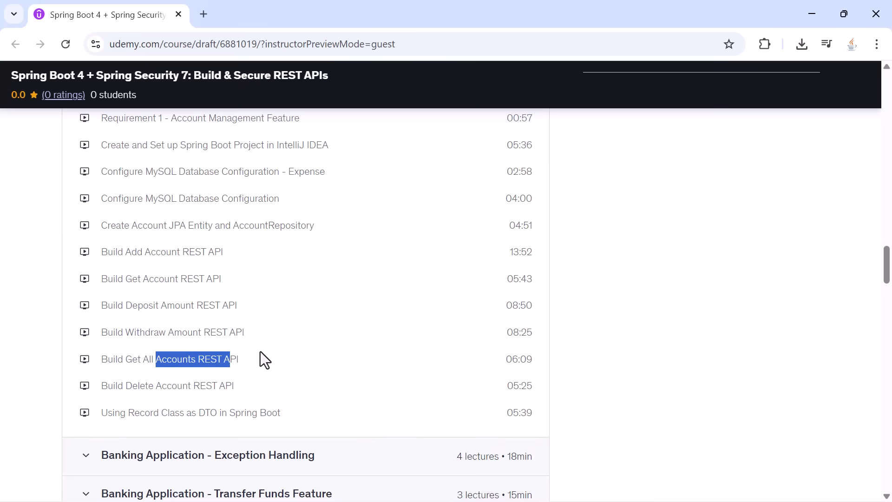
scroll("down", 3)
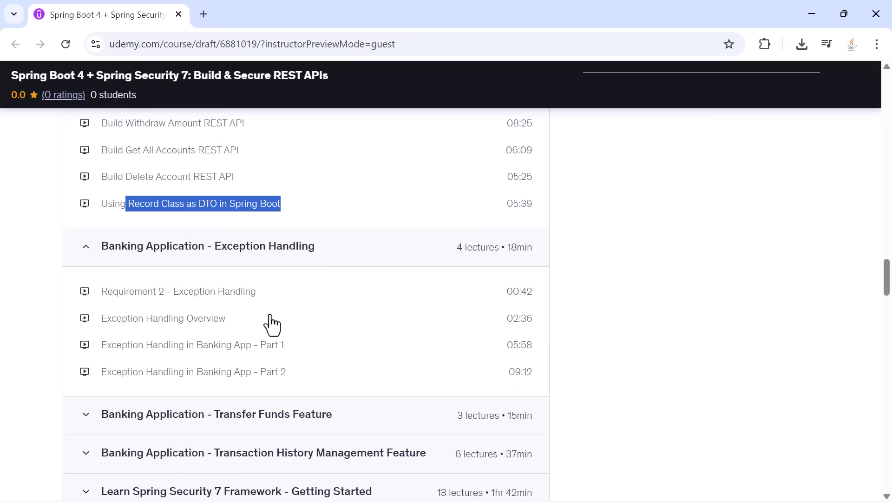
mouse_move(254, 265)
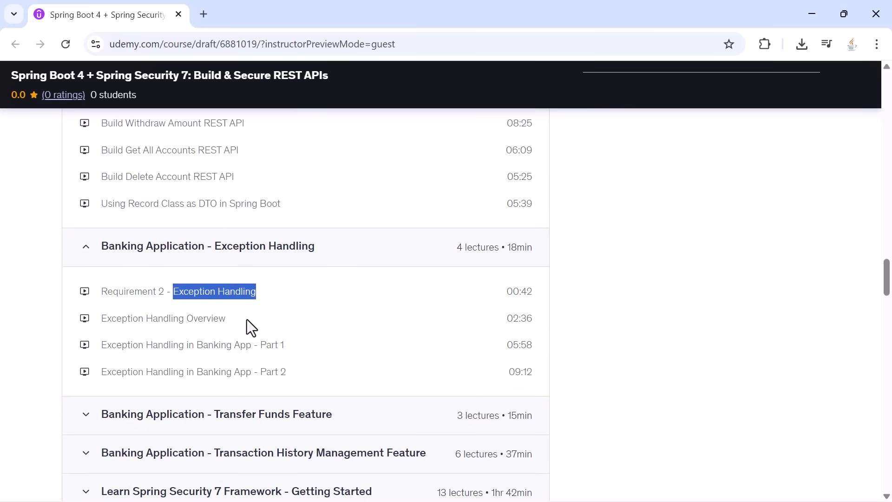
mouse_move(180, 337)
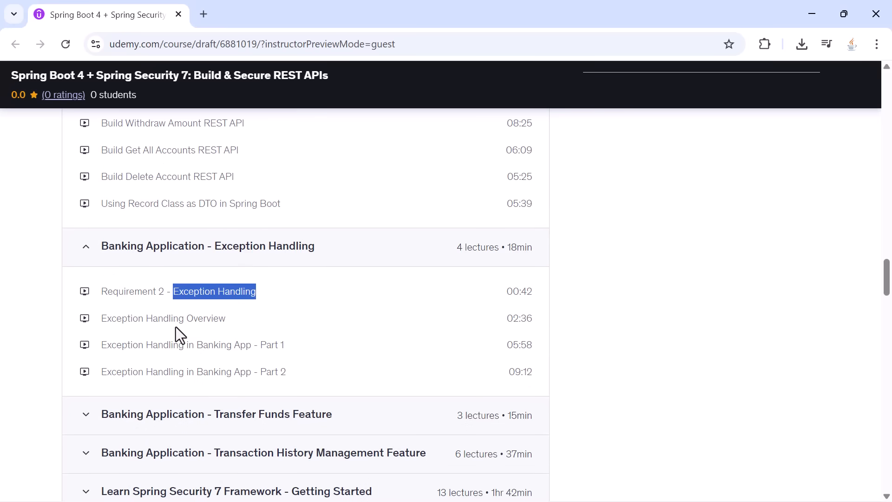
mouse_move(200, 320)
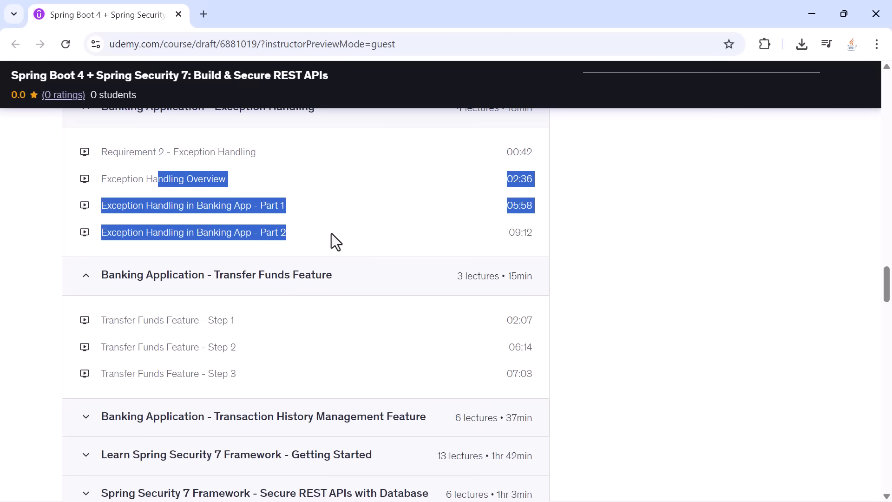
- Expand Transaction History Management Feature and highlight a word in a transaction lecture
left_click(291, 253)
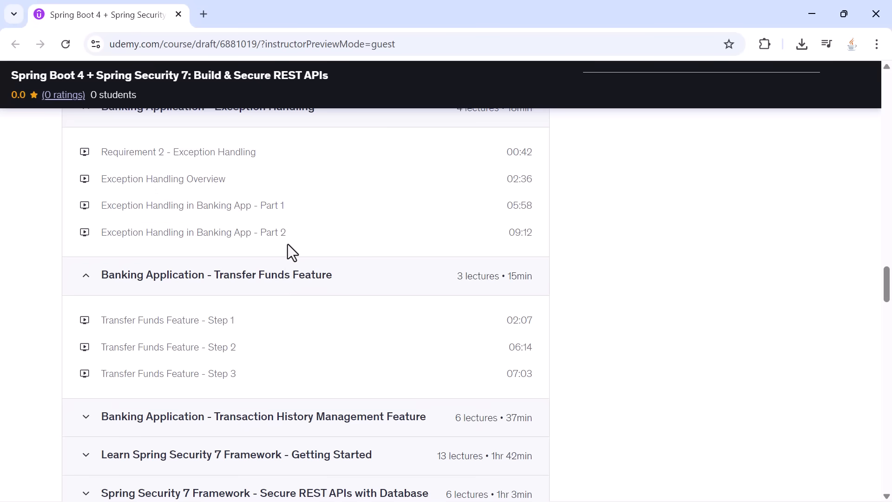
mouse_move(230, 287)
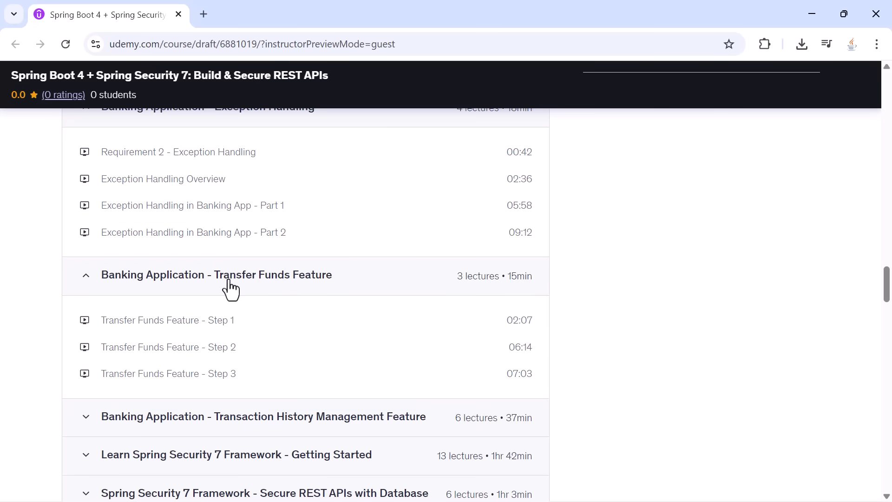
scroll("down", 3)
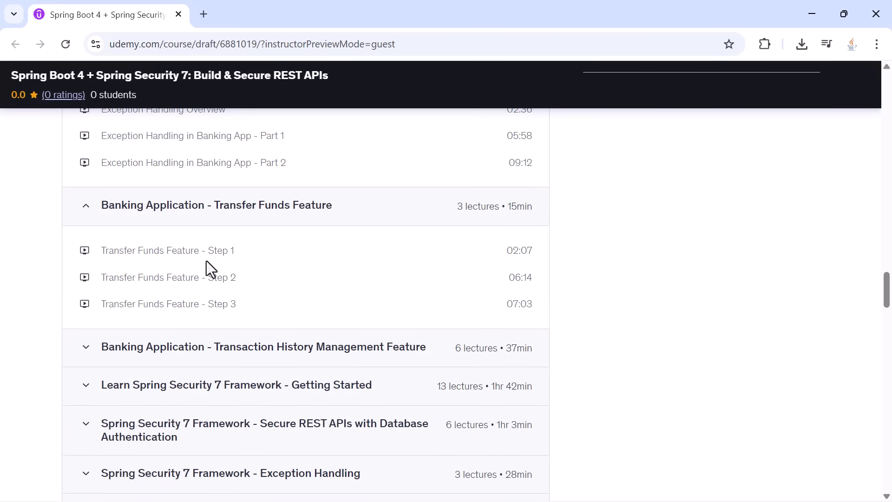
left_click(264, 346)
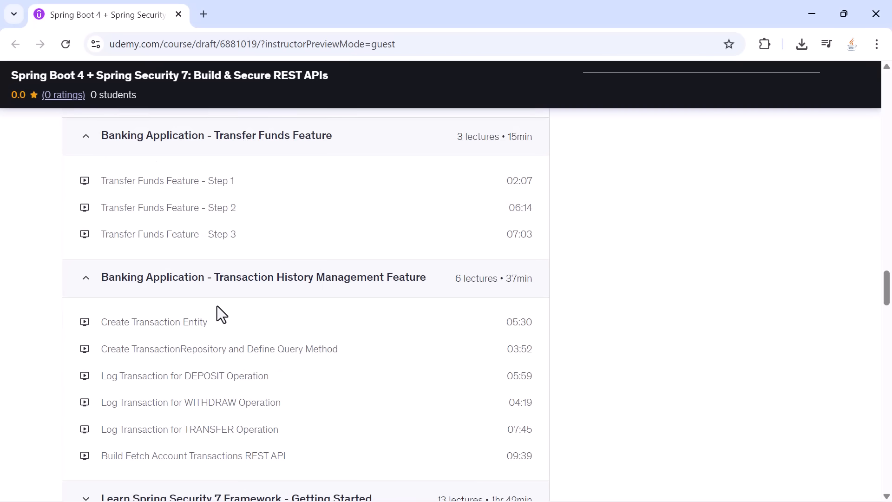
scroll("down", 3)
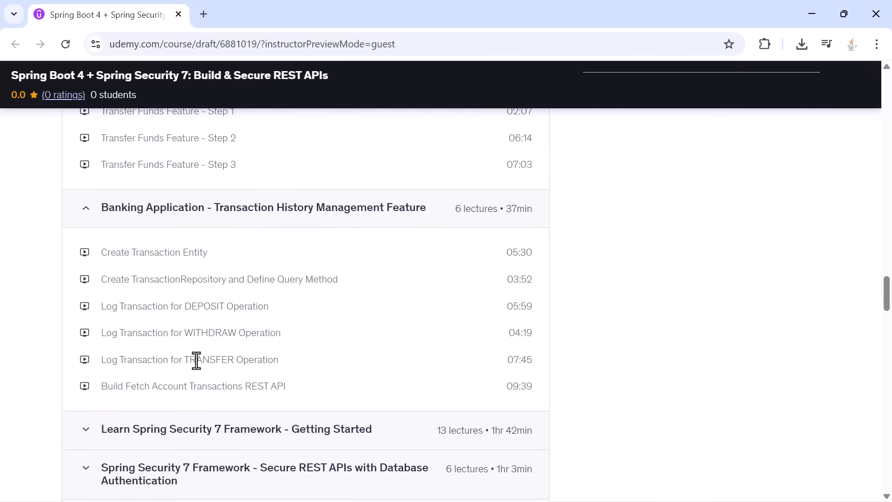
double_click(200, 305)
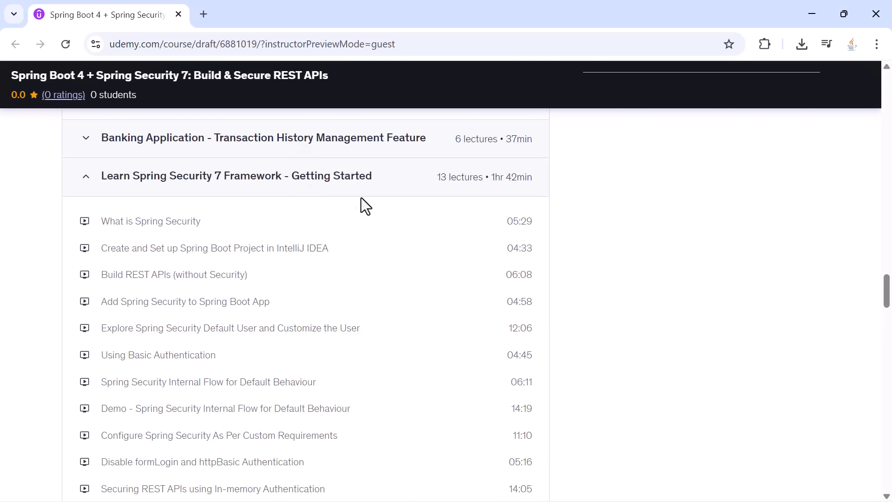
mouse_move(330, 175)
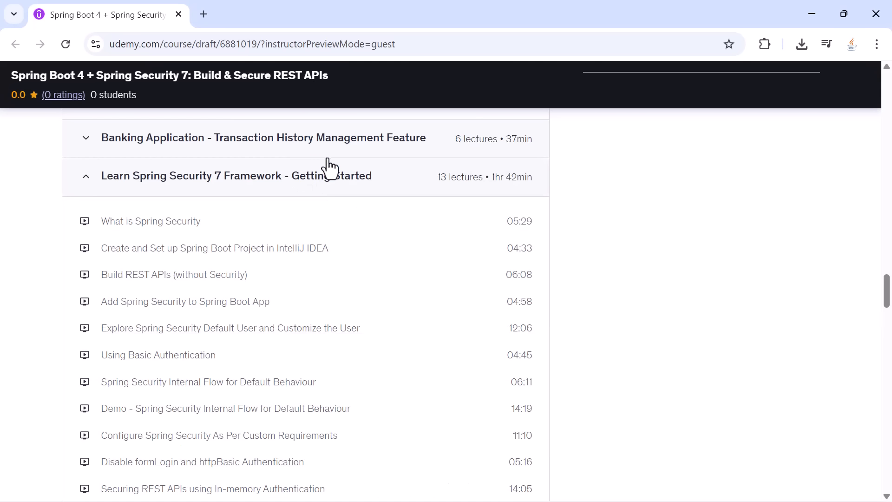
scroll("down", 3)
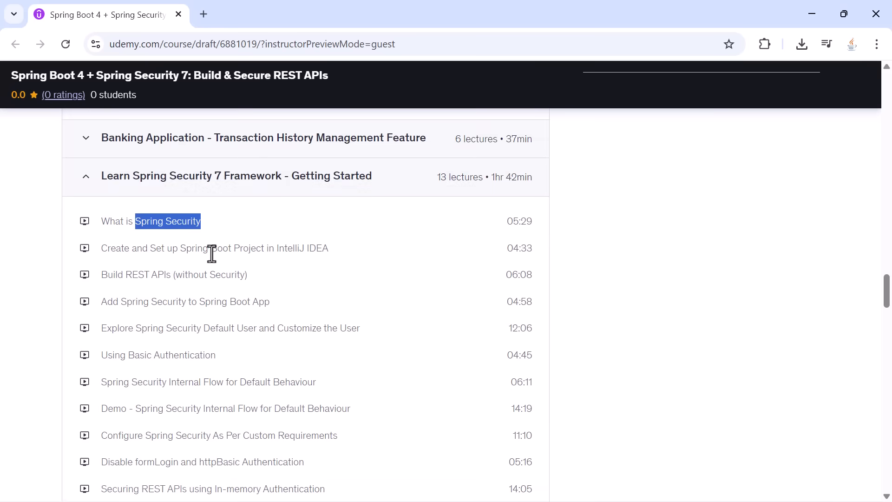
mouse_move(102, 252)
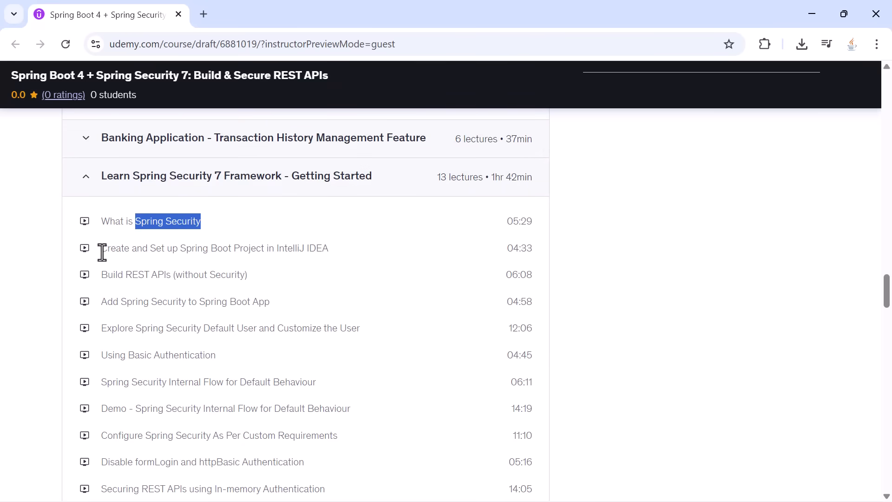
mouse_move(160, 250)
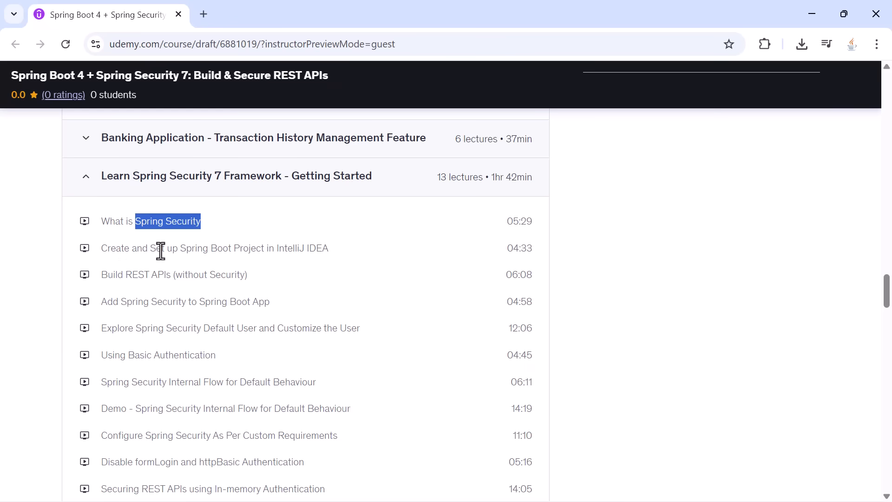
left_click_drag(163, 248, 329, 248)
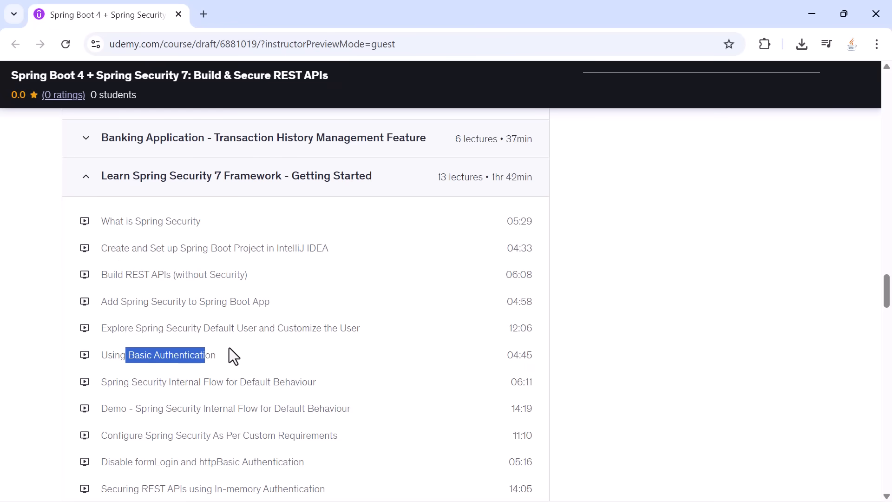
scroll("down", 3)
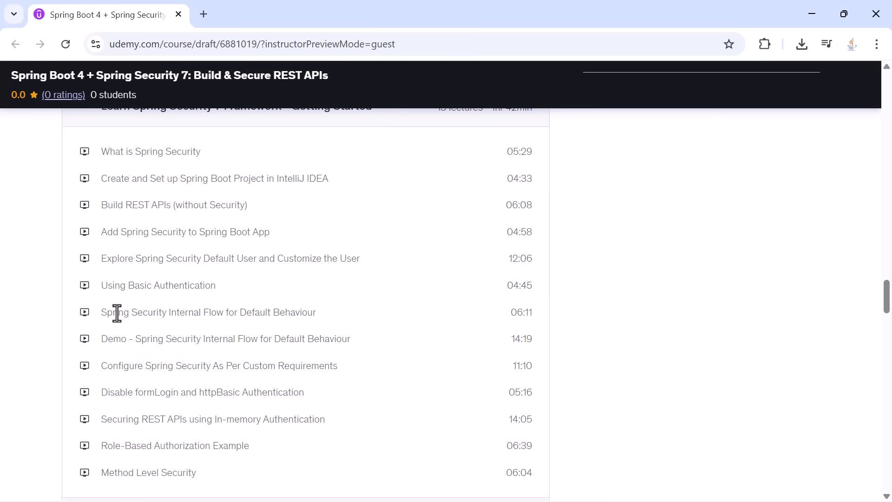
left_click_drag(167, 338, 289, 338)
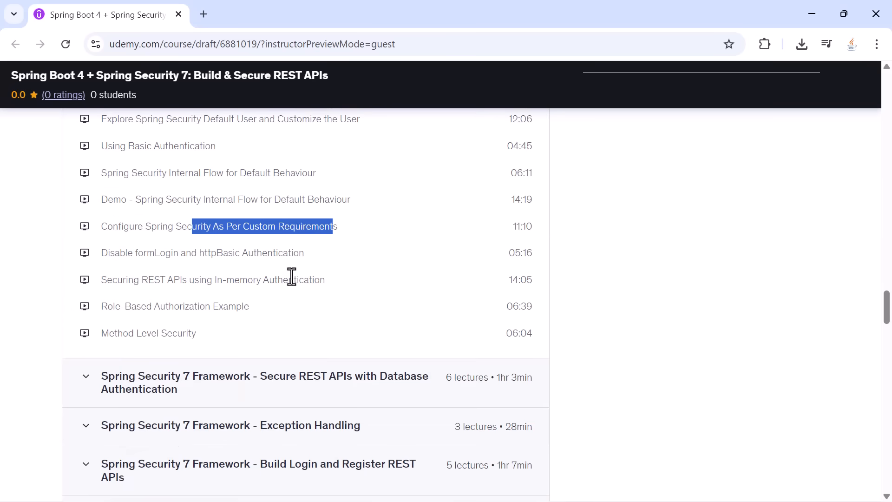
mouse_move(167, 275)
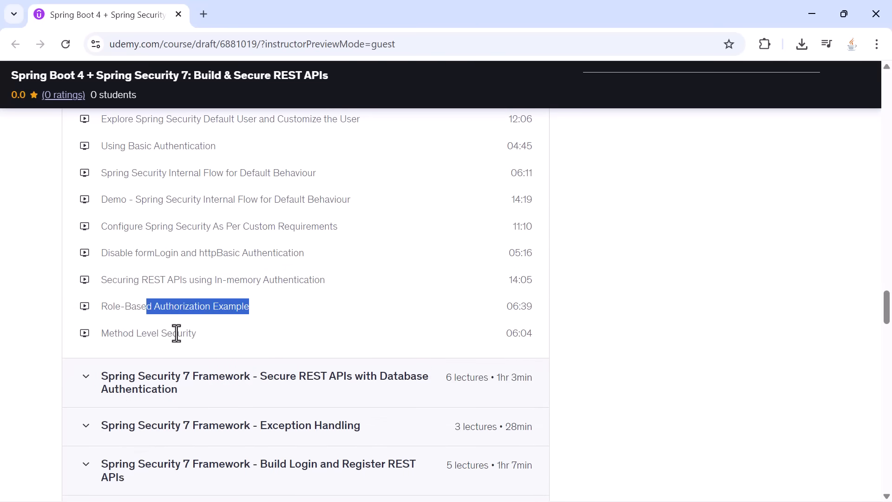
- Expand Database Authentication and highlight the User and Role JPA Entities lecture
left_click(270, 346)
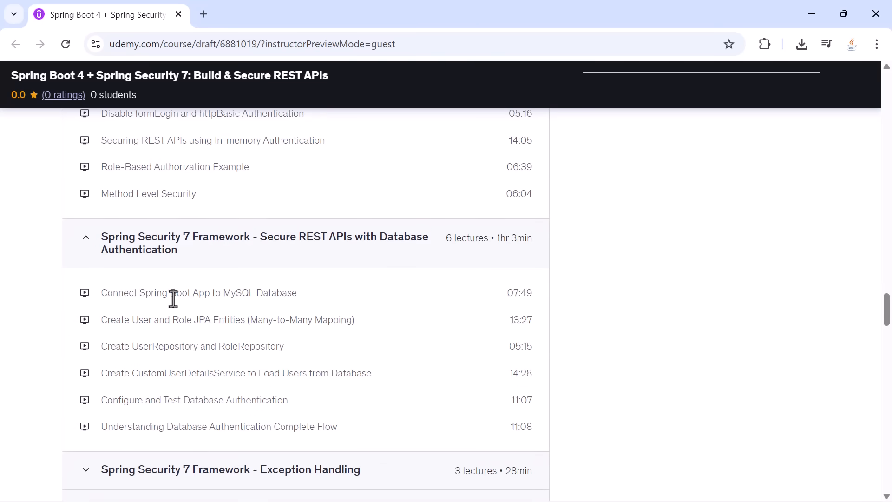
left_click_drag(117, 319, 311, 319)
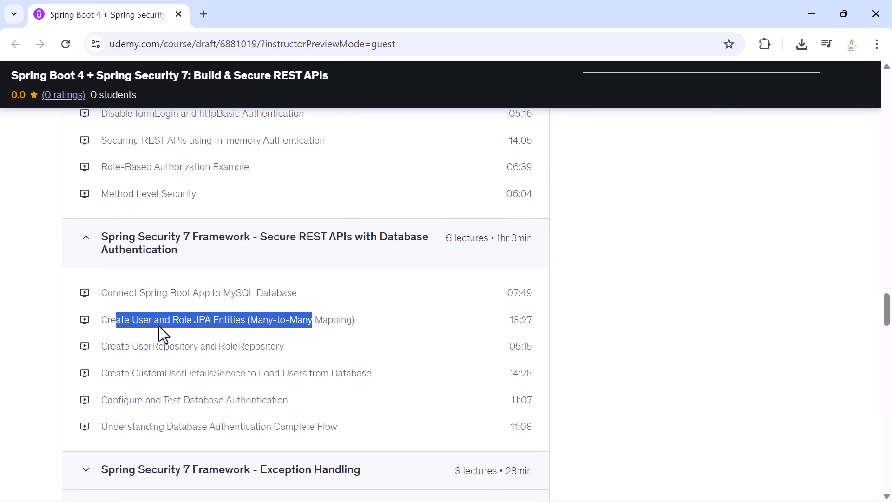
left_click(248, 319)
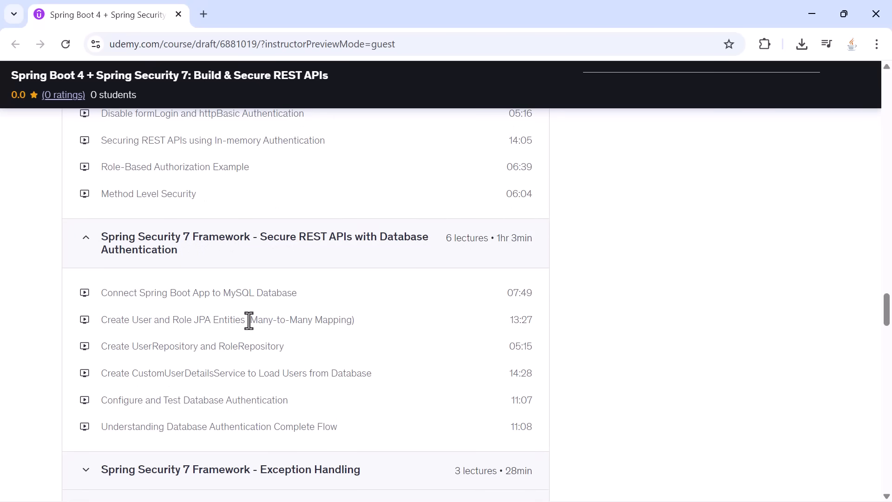
- Highlight the CustomUserDetailsService and Configure and Test lectures, then expand Exception Handling
left_click_drag(122, 346, 283, 346)
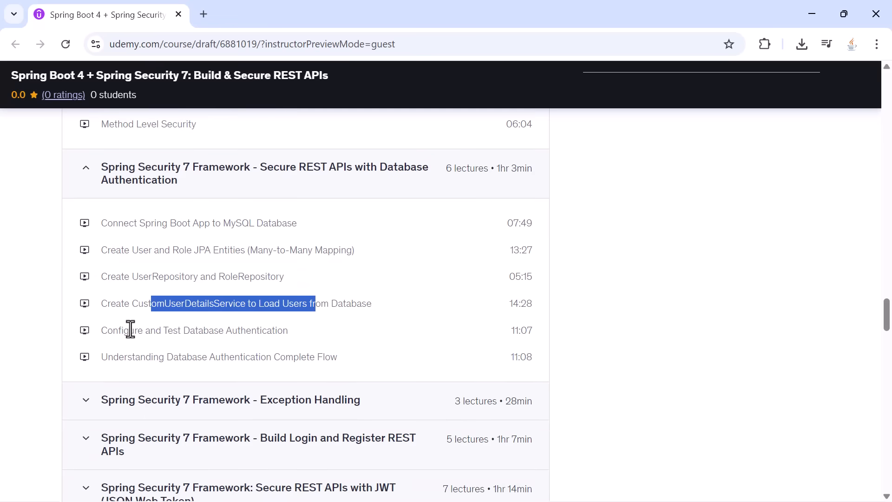
left_click_drag(128, 330, 273, 330)
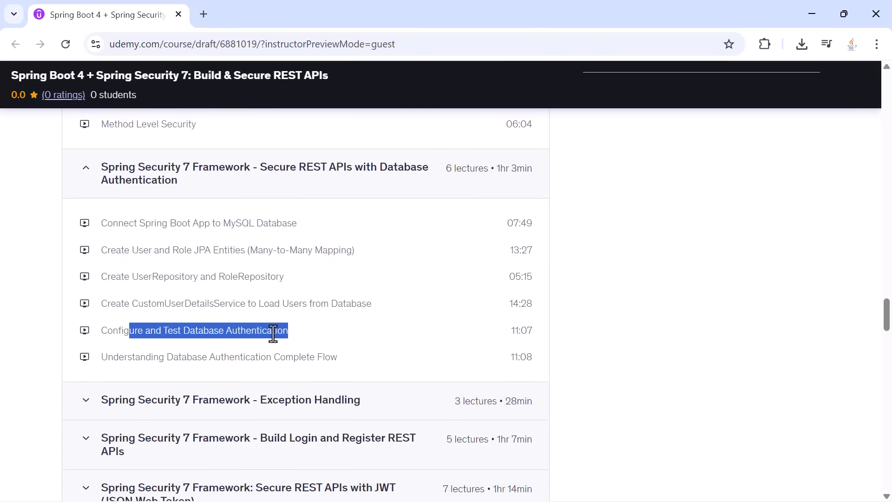
scroll("down", 3)
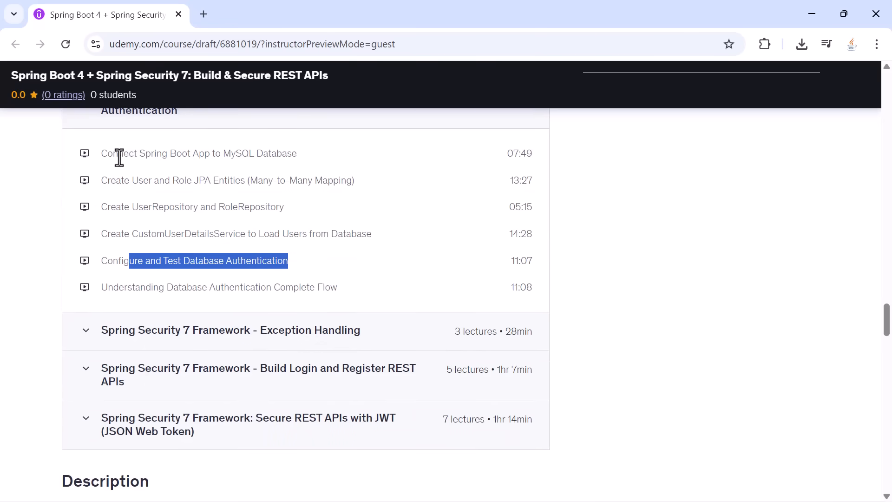
left_click(389, 277)
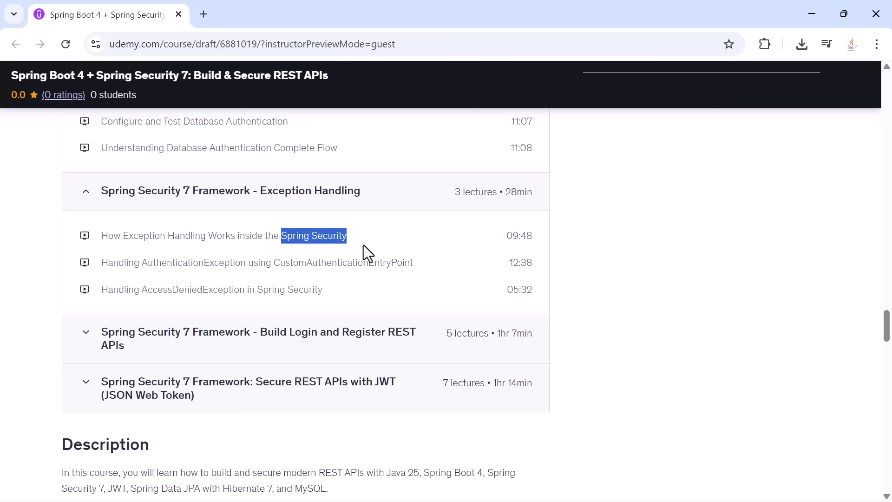
- Collapse Exception Handling, expand Build Login and Register REST APIs, and select a lecture title
double_click(340, 263)
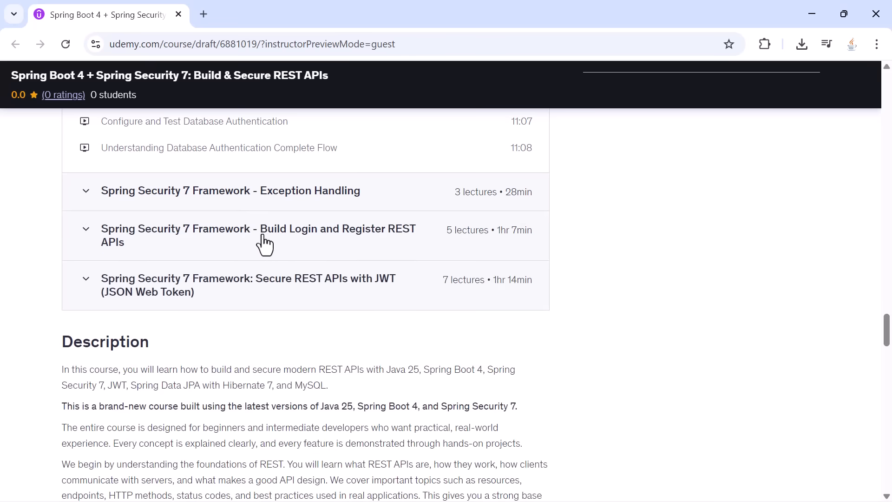
left_click(266, 235)
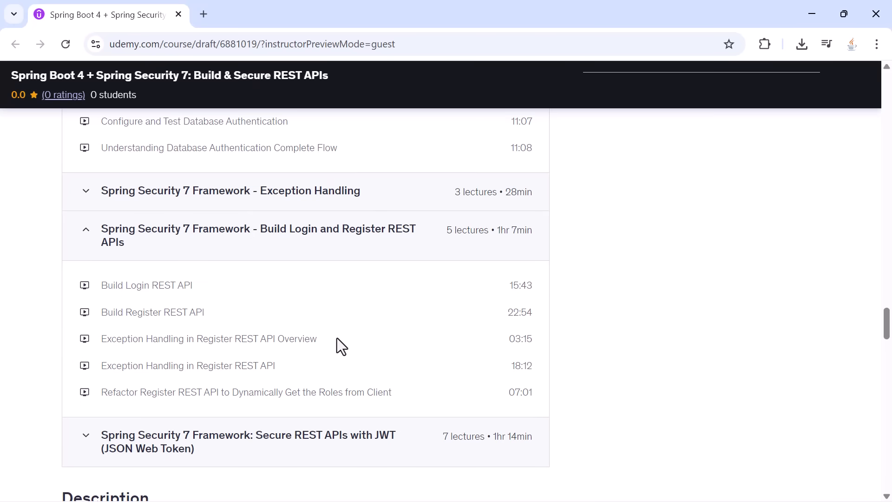
left_click_drag(137, 392, 364, 392)
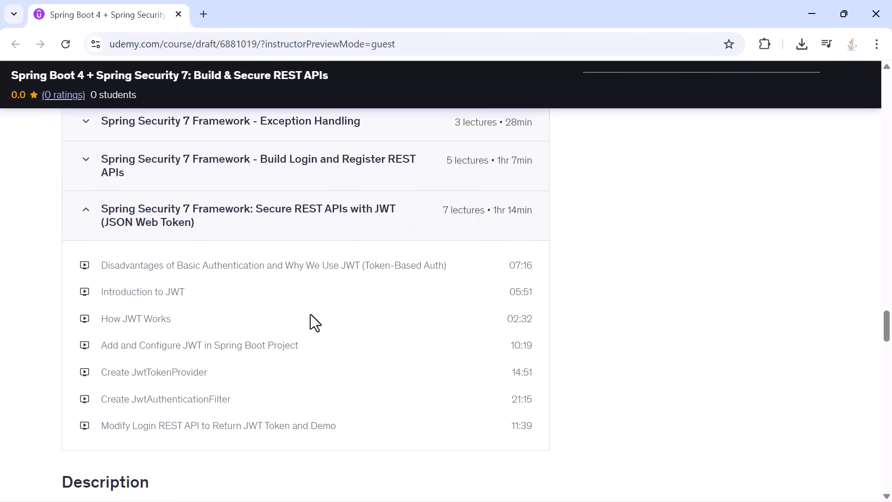
mouse_move(344, 231)
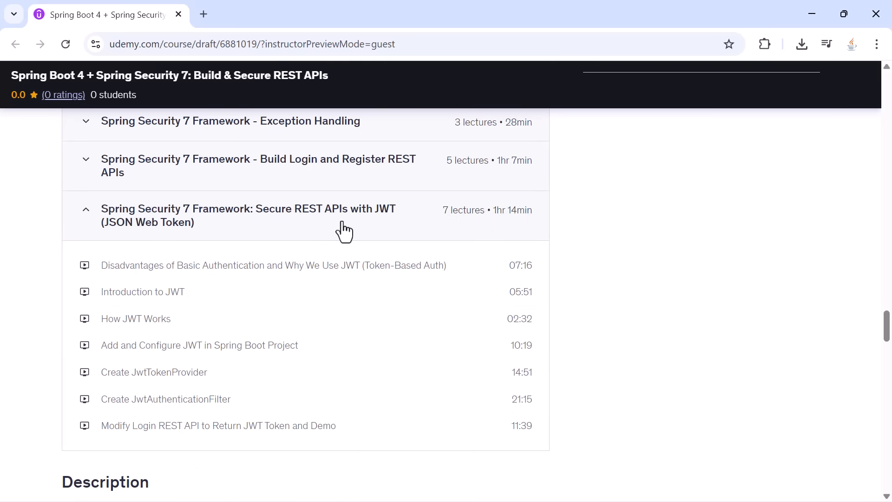
left_click_drag(177, 265, 340, 265)
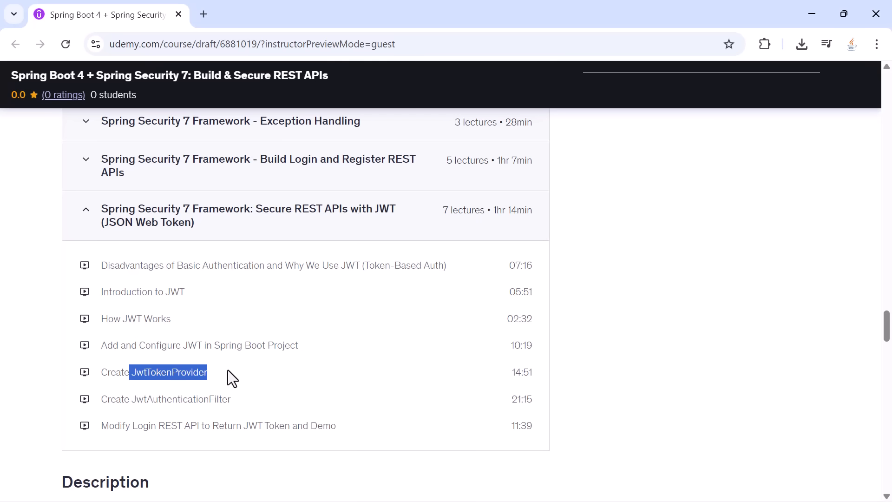
mouse_move(137, 399)
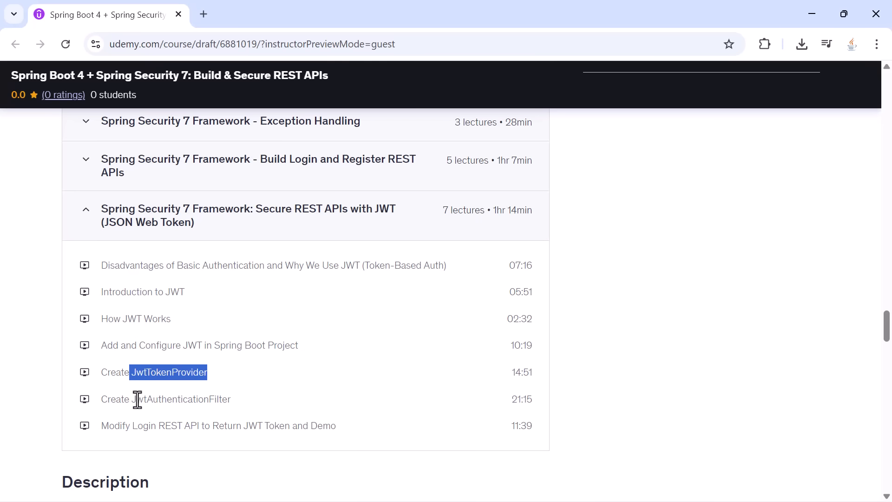
double_click(183, 399)
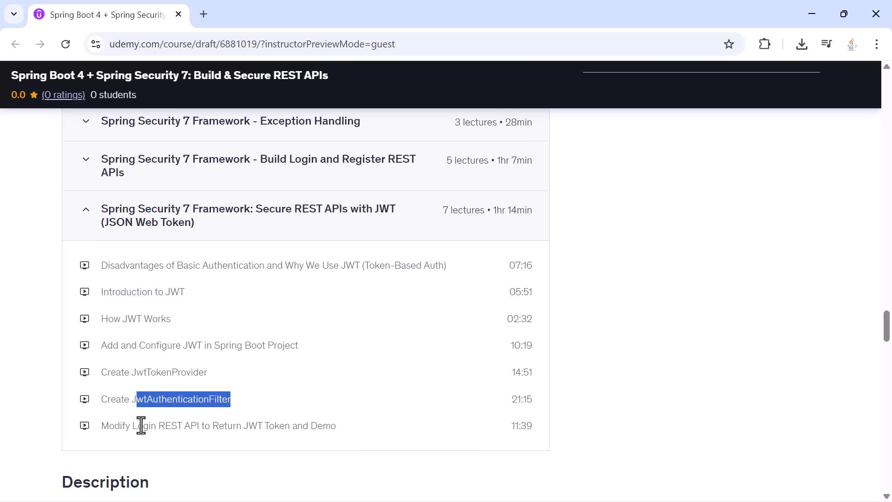
left_click(354, 432)
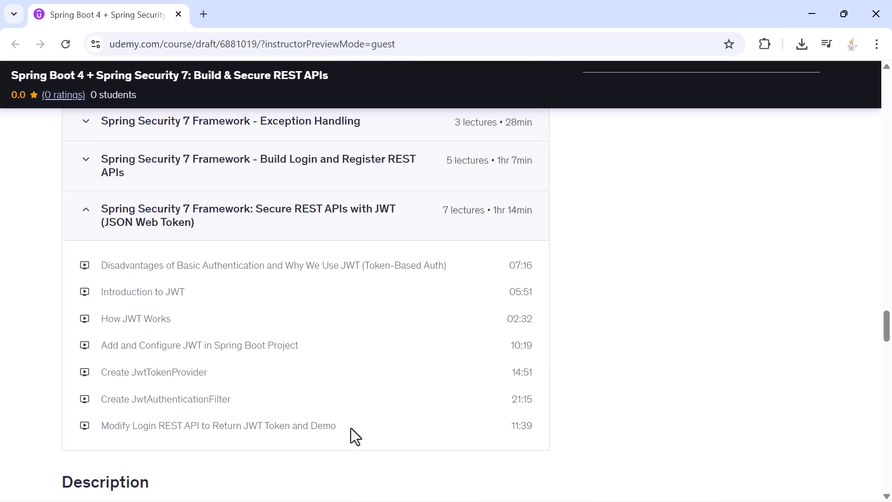
mouse_move(263, 404)
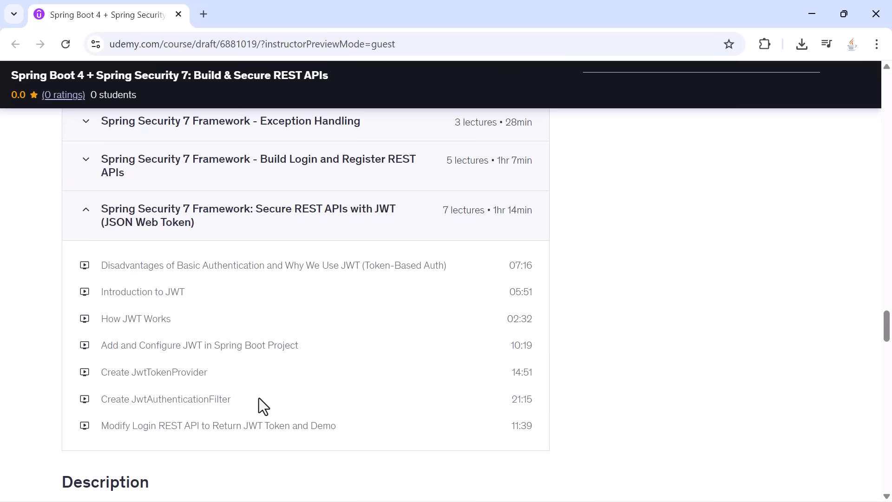